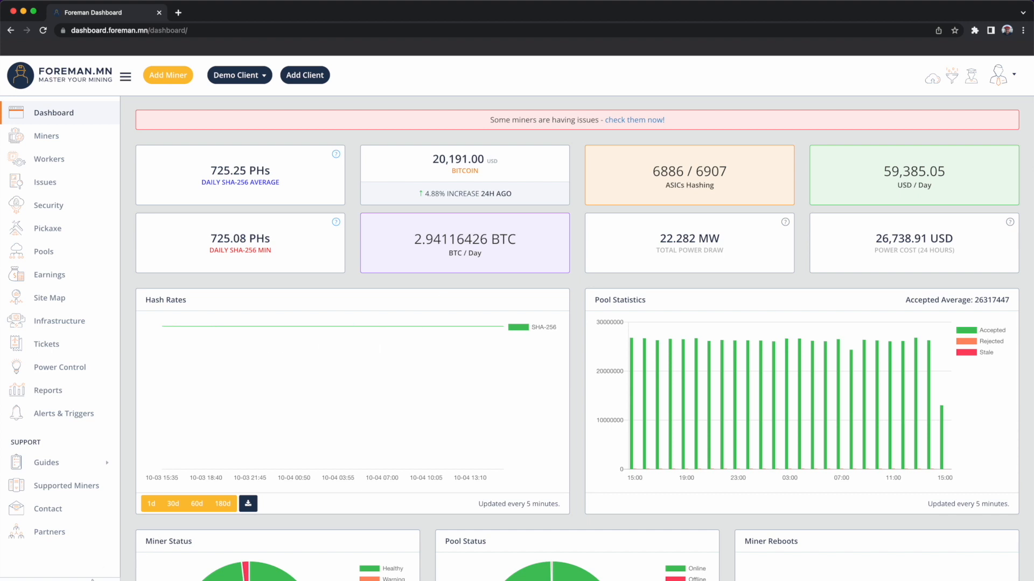
{"action": "mouse_move", "coordinate": [571, 177]}
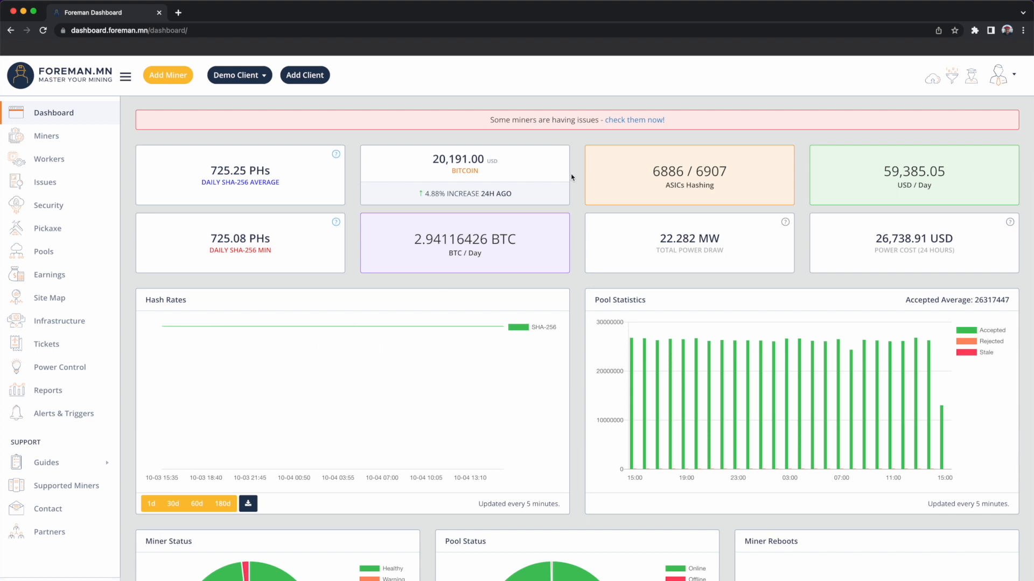
{"action": "mouse_move", "coordinate": [581, 179]}
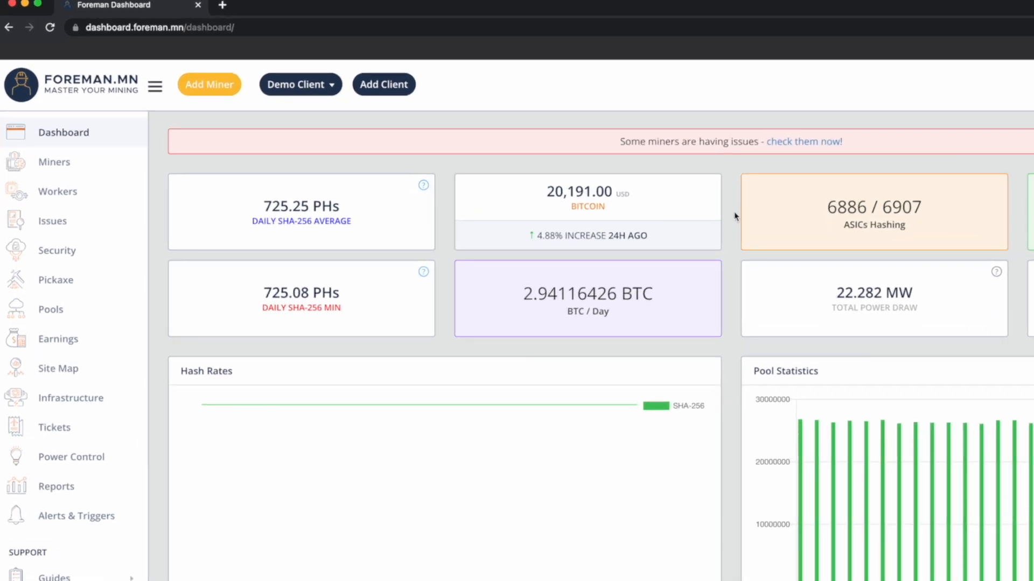
{"action": "mouse_move", "coordinate": [294, 182]}
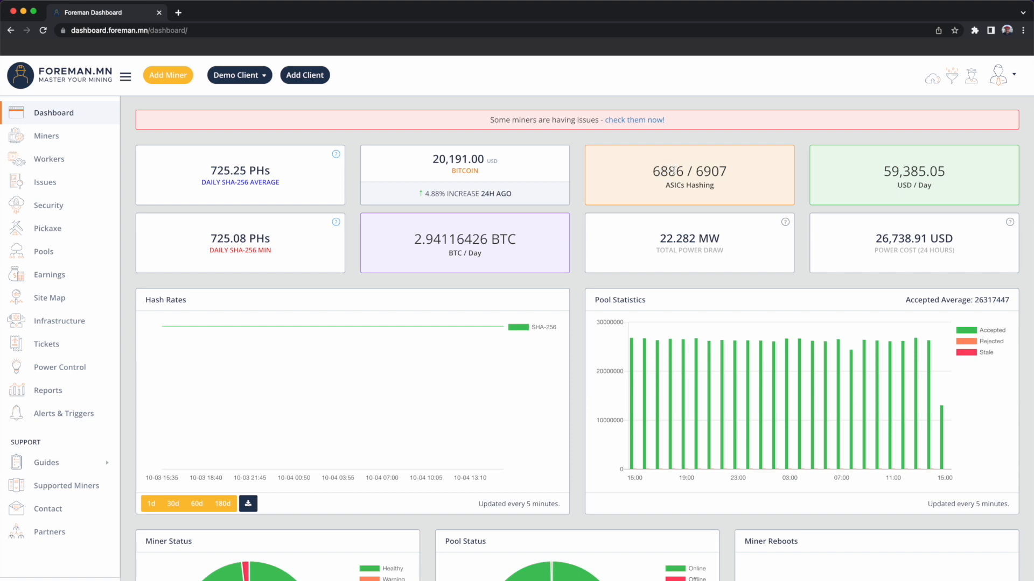
In Page Builder, set the ASICs Hashing block's format to Percentage
{"action": "double_click", "coordinate": [708, 171]}
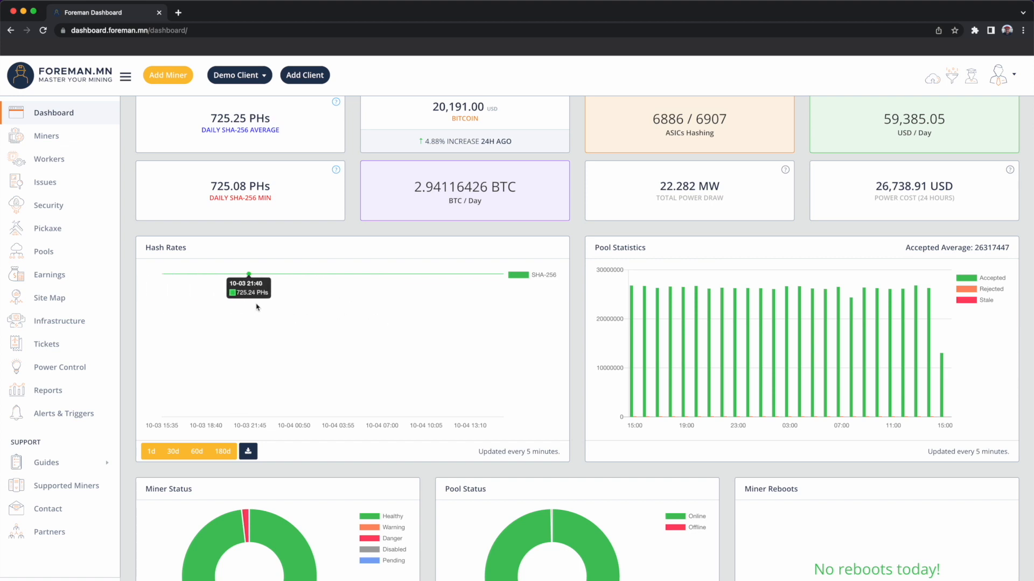
{"action": "mouse_move", "coordinate": [523, 335]}
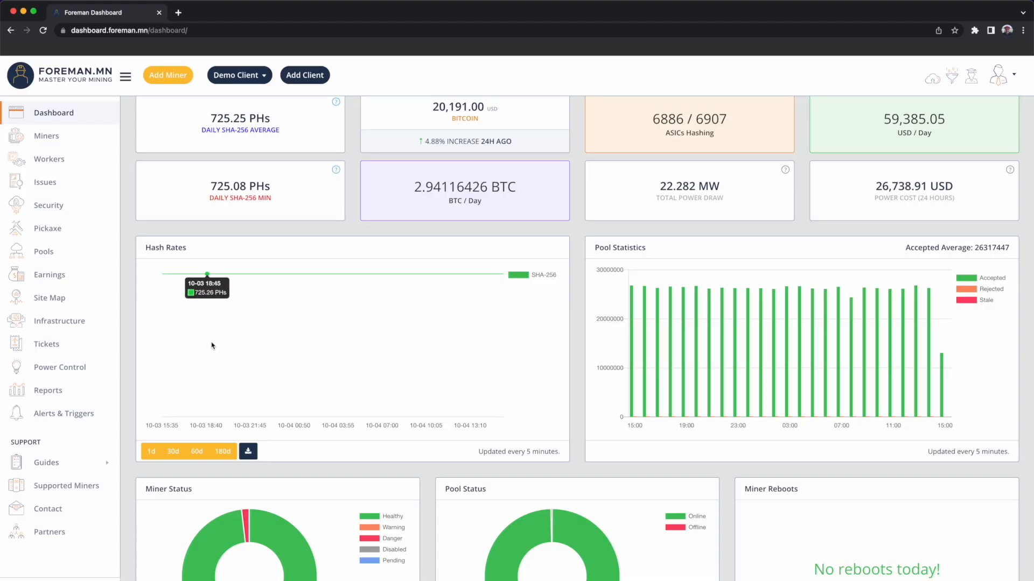
{"action": "mouse_move", "coordinate": [573, 336]}
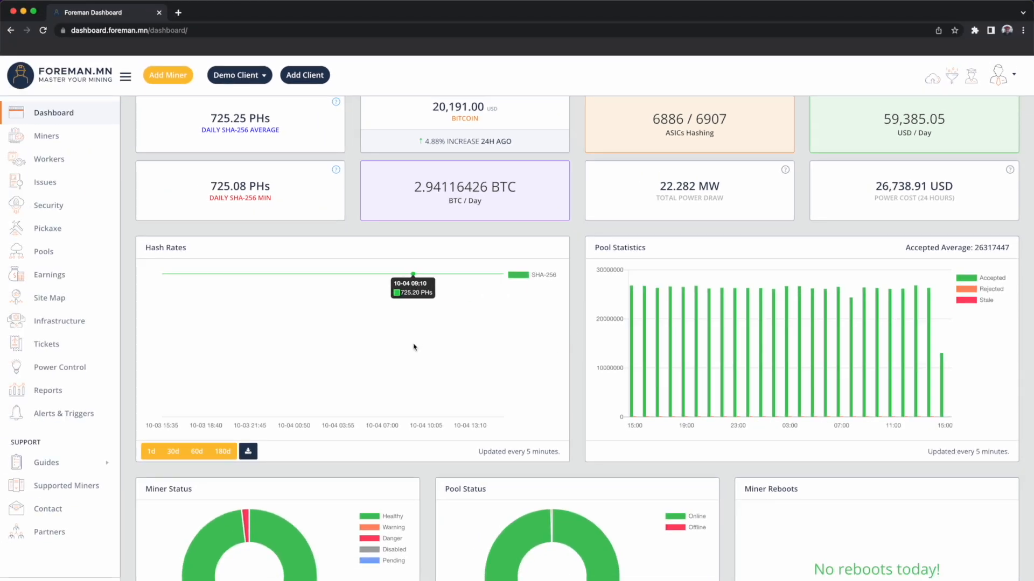
{"action": "scroll", "scroll_direction": "down", "scroll_amount": 3}
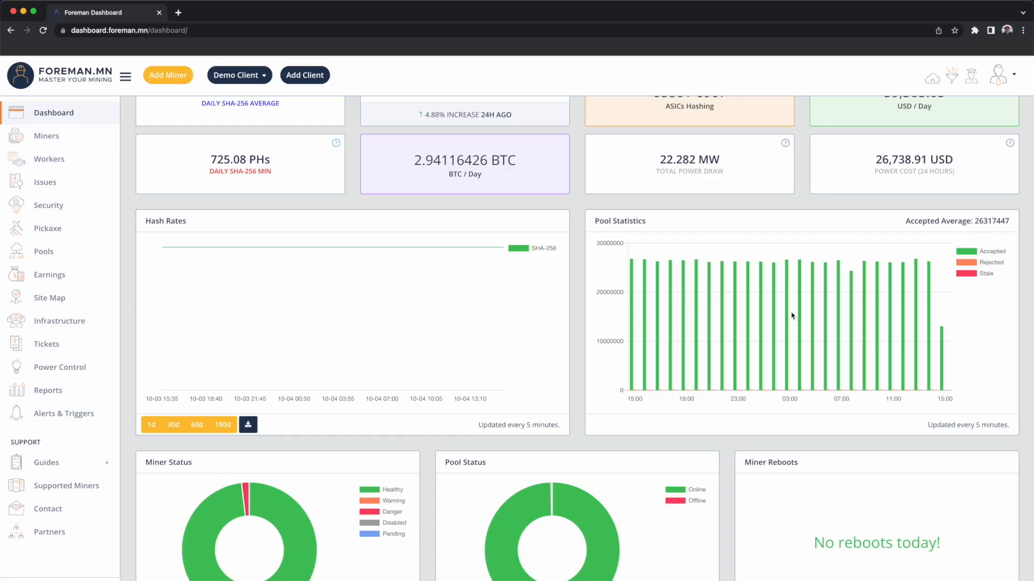
{"action": "mouse_move", "coordinate": [790, 333]}
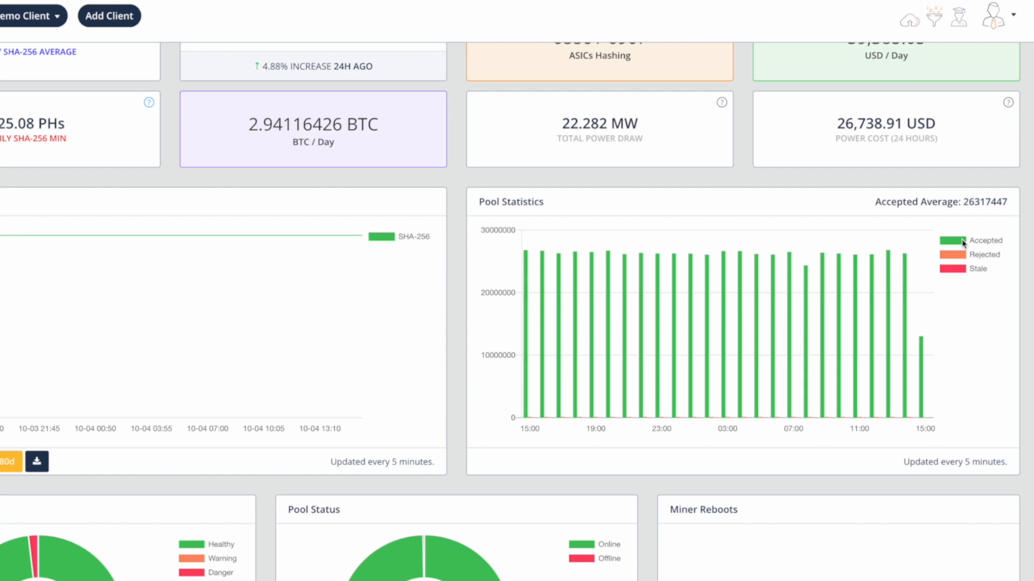
{"action": "mouse_move", "coordinate": [462, 183]}
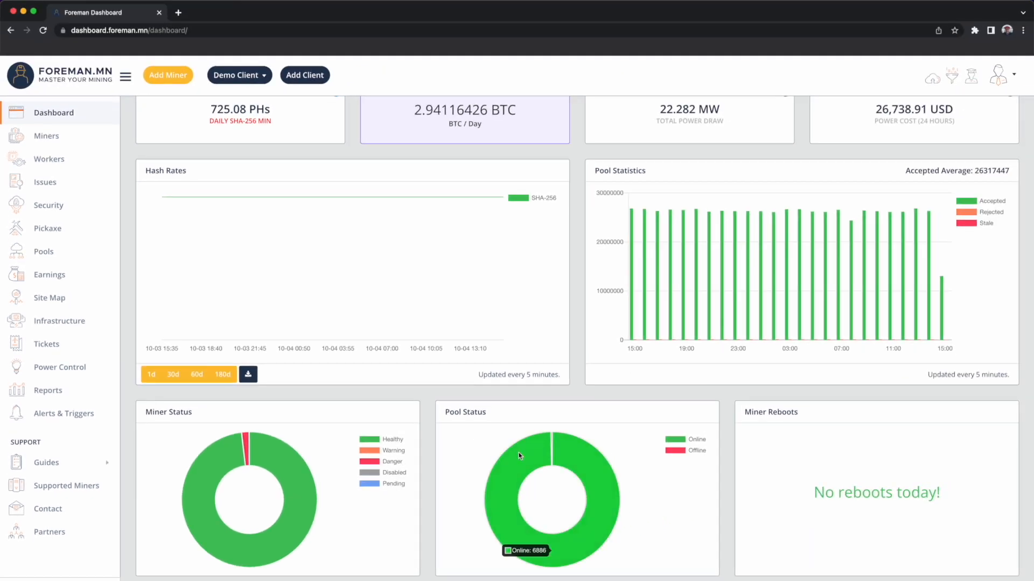
{"action": "mouse_move", "coordinate": [861, 491]}
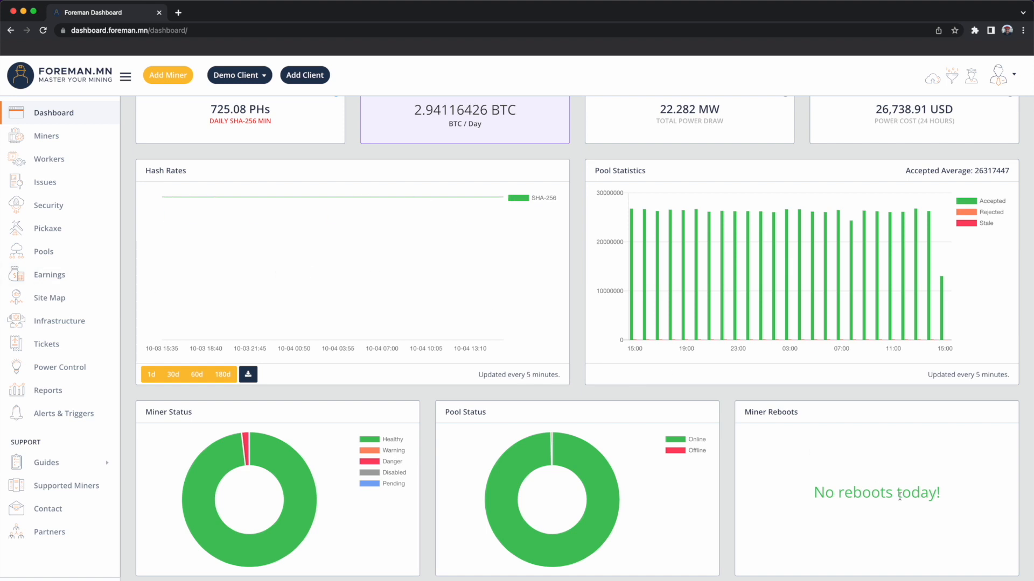
{"action": "mouse_move", "coordinate": [280, 429]}
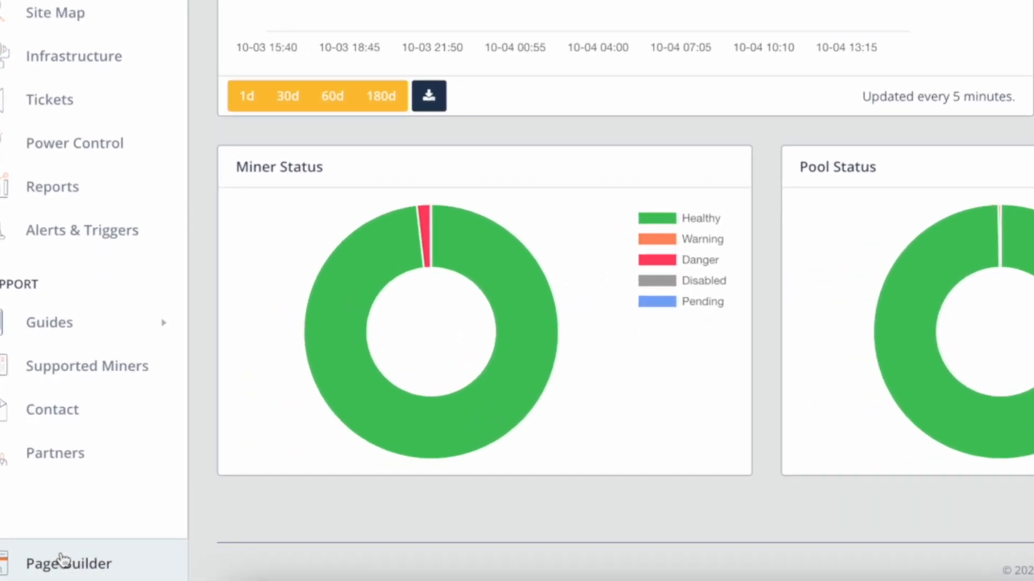
{"action": "left_click", "coordinate": [68, 563]}
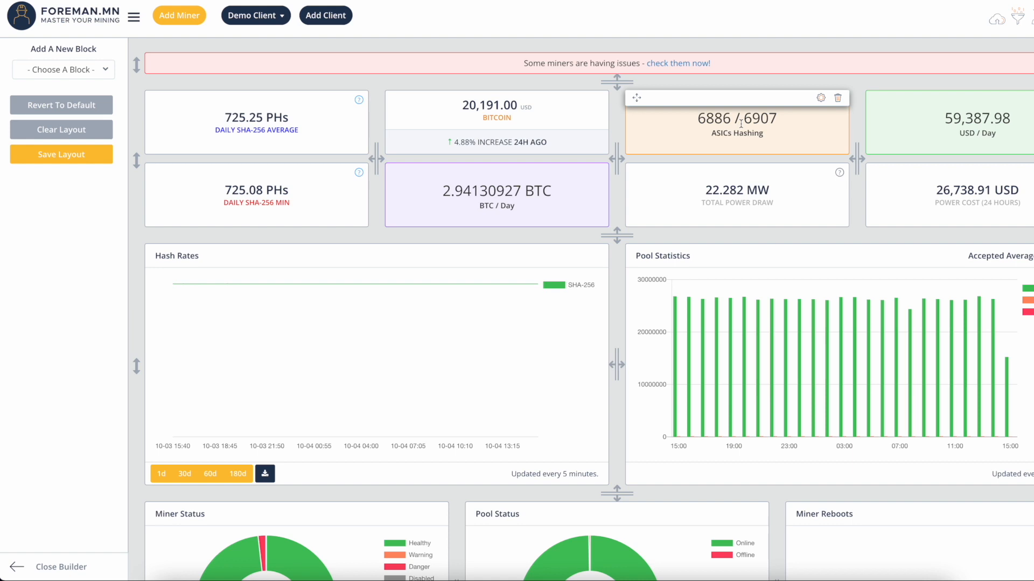
{"action": "mouse_move", "coordinate": [822, 98]}
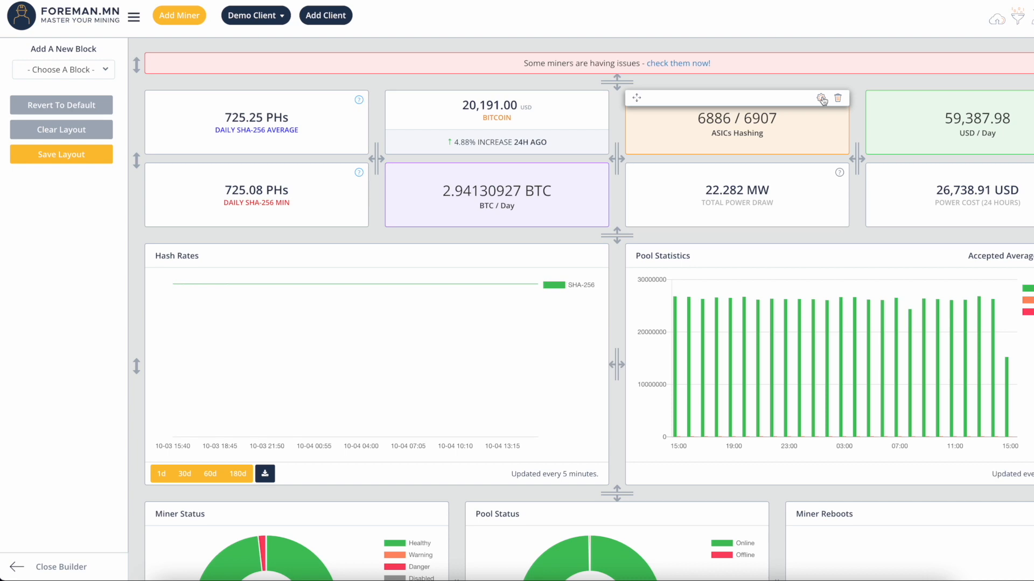
{"action": "left_click", "coordinate": [822, 98]}
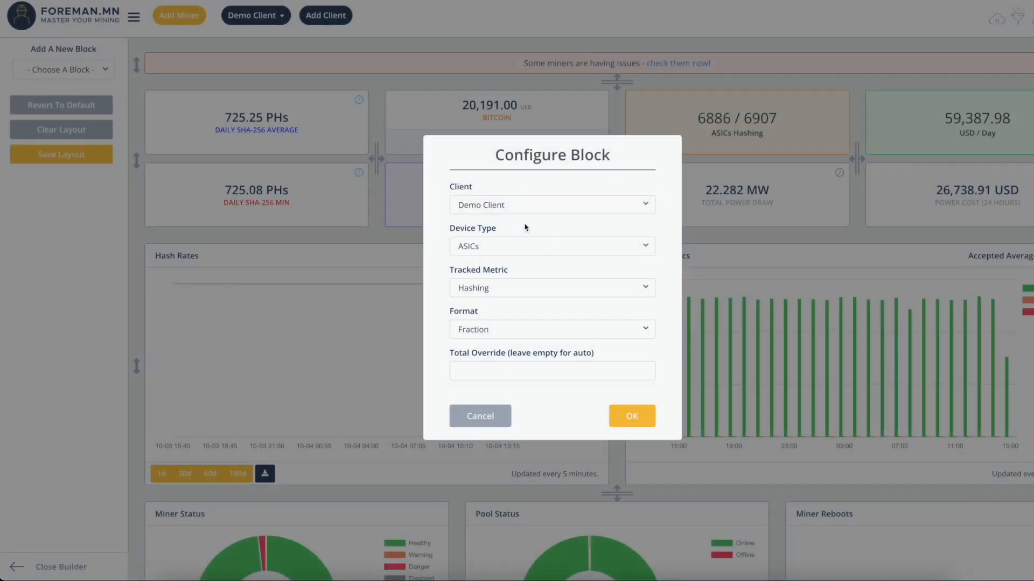
{"action": "left_click", "coordinate": [552, 288]}
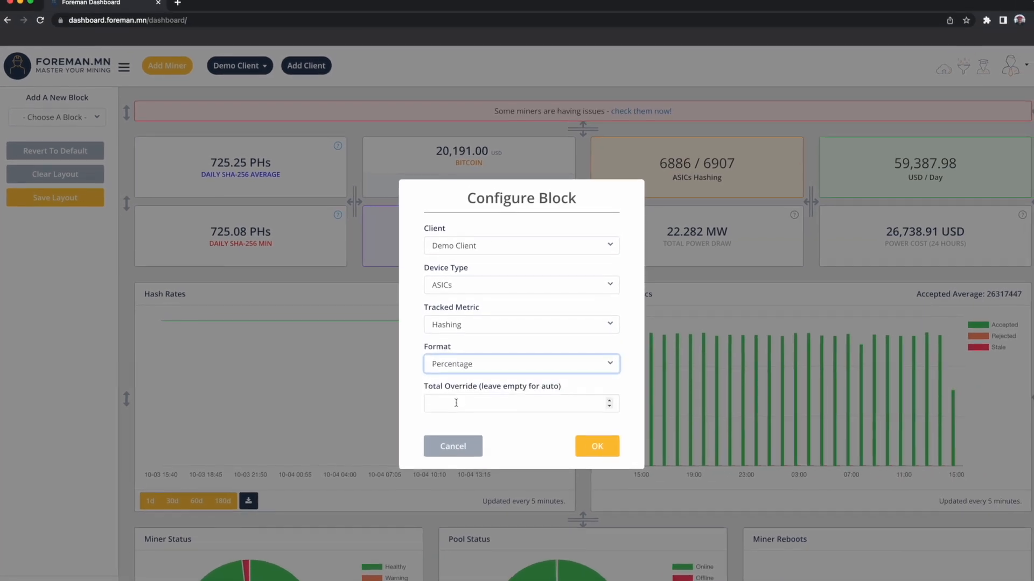
{"action": "left_click", "coordinate": [596, 446]}
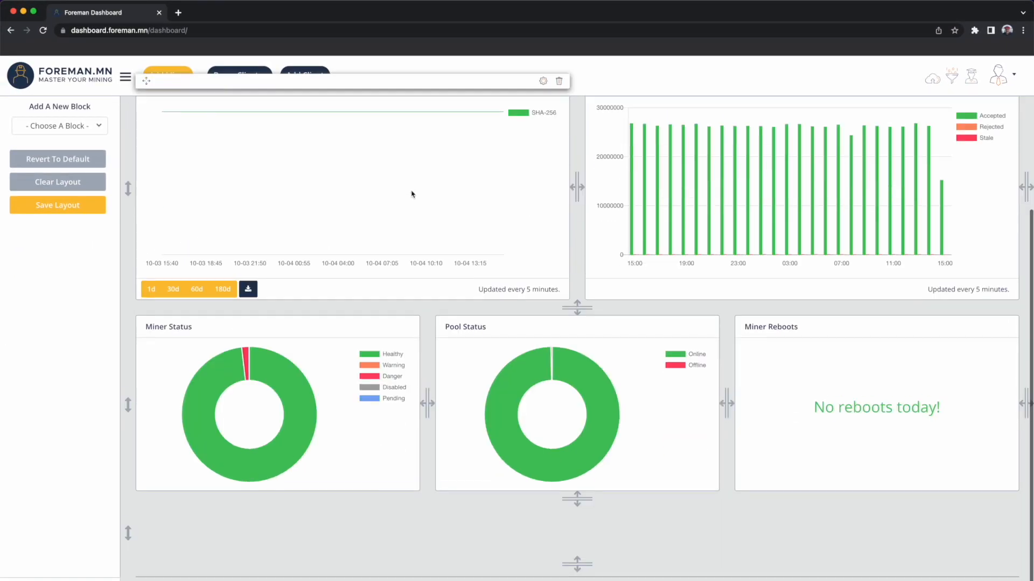
Add a Miner Types donut chart block from the Add A New Block dropdown
{"action": "left_click", "coordinate": [59, 126]}
{"action": "type", "text": "Miner Type"}
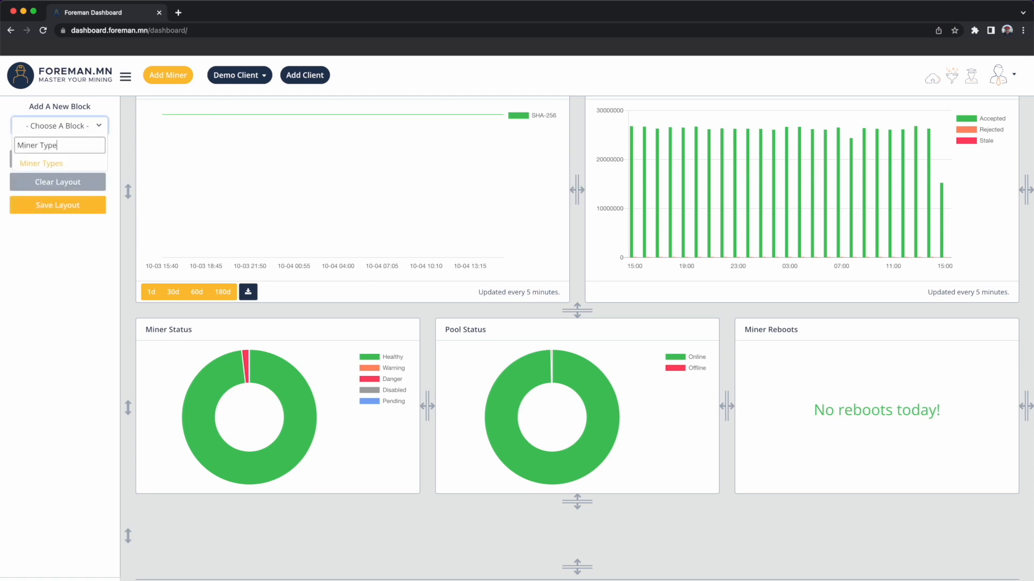
{"action": "scroll", "scroll_direction": "down", "scroll_amount": 3}
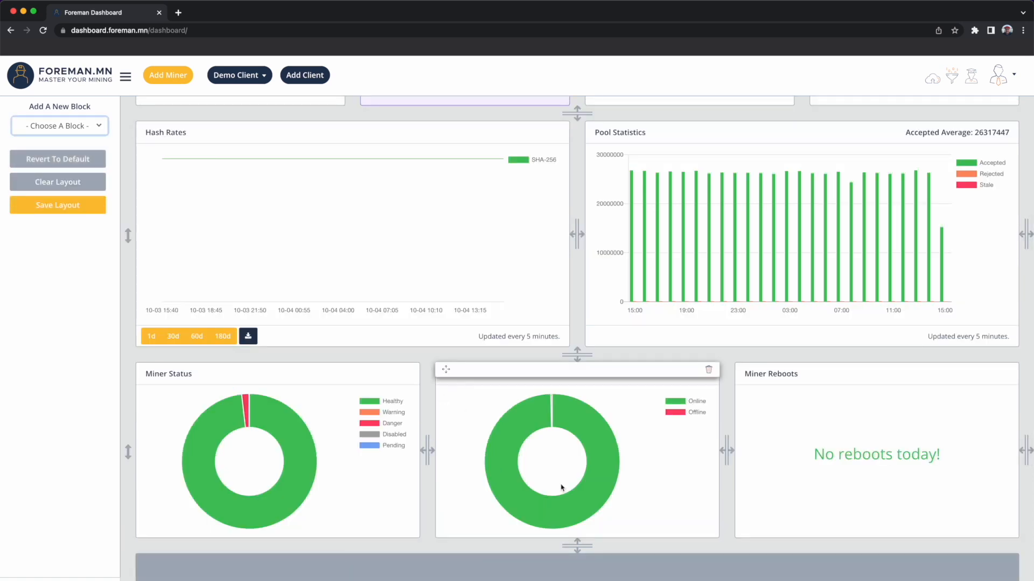
{"action": "scroll", "scroll_direction": "down", "scroll_amount": 3}
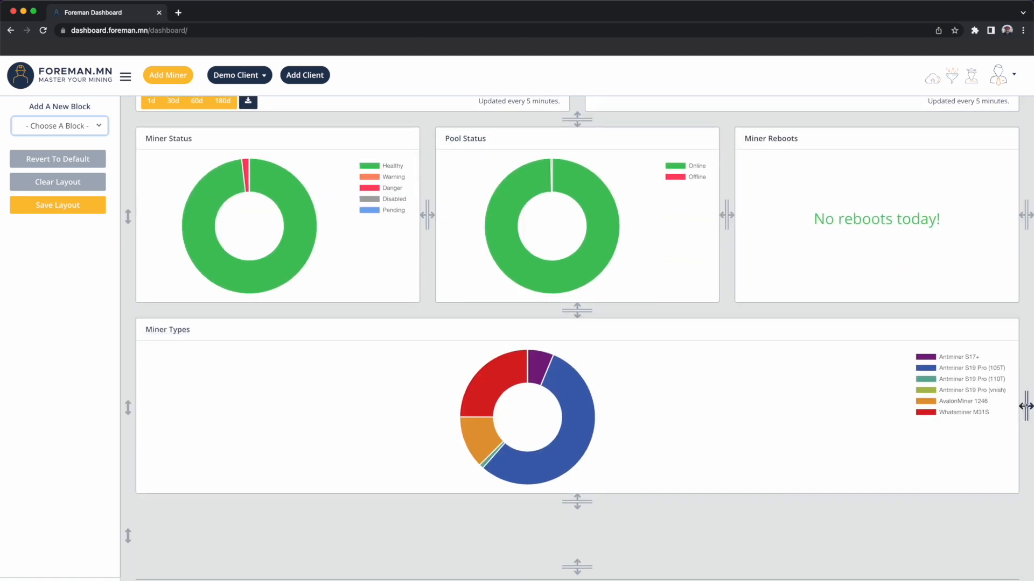
{"action": "scroll", "scroll_direction": "down", "scroll_amount": 3}
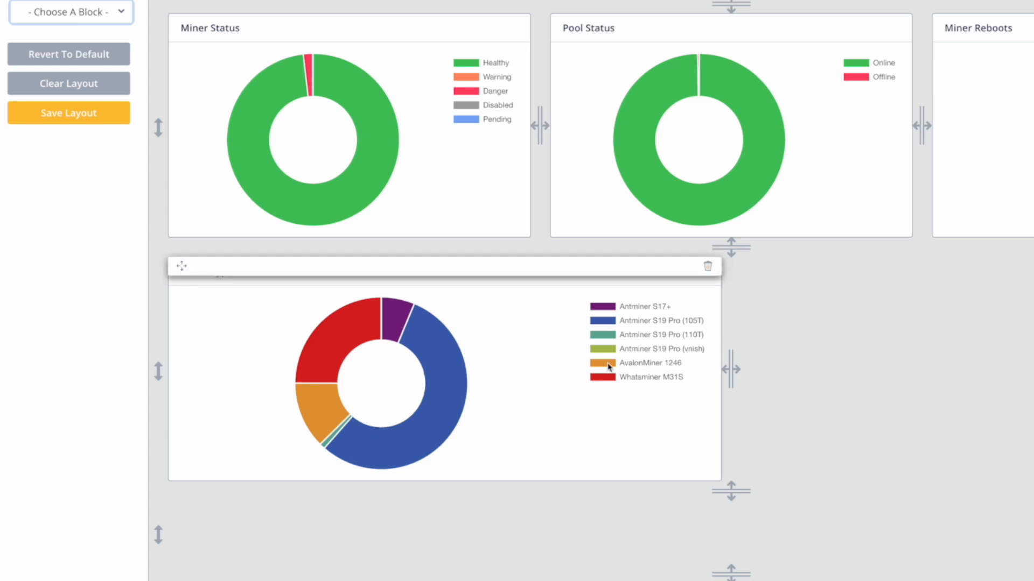
{"action": "mouse_move", "coordinate": [675, 334]}
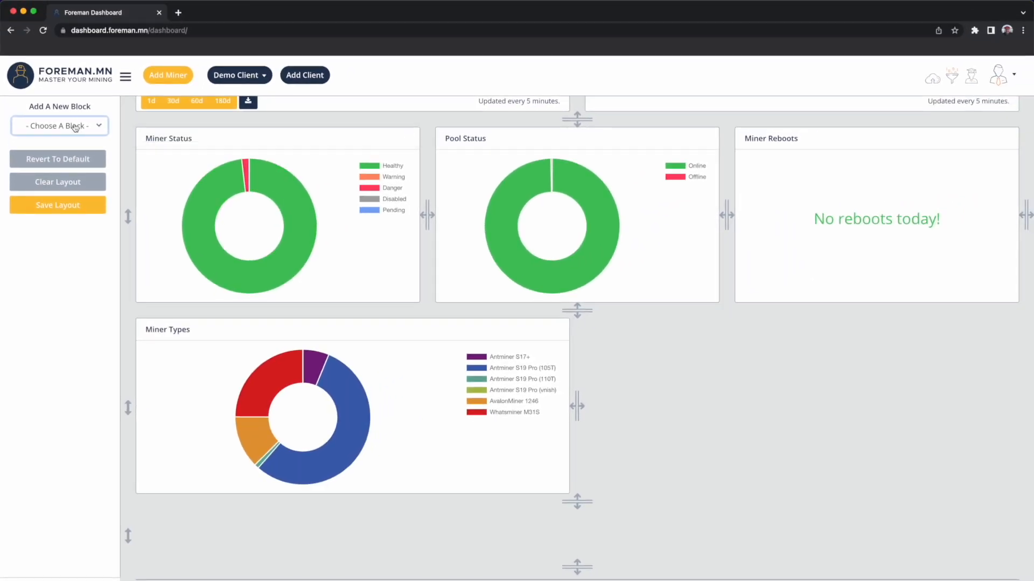
{"action": "mouse_move", "coordinate": [60, 125]}
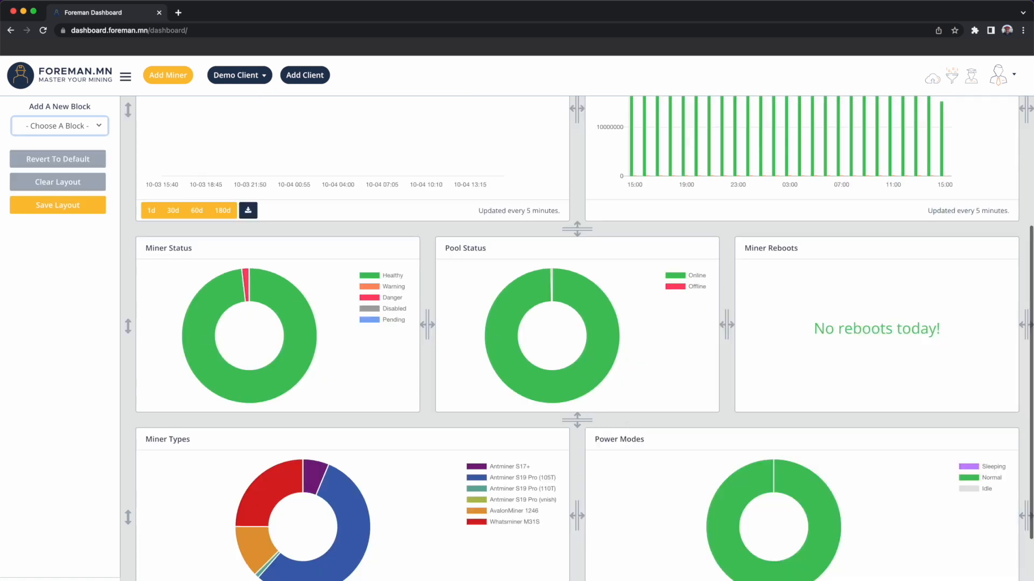
Save the layout with Miner Types and Power Modes charts side by side
{"action": "scroll", "scroll_direction": "down", "scroll_amount": 3}
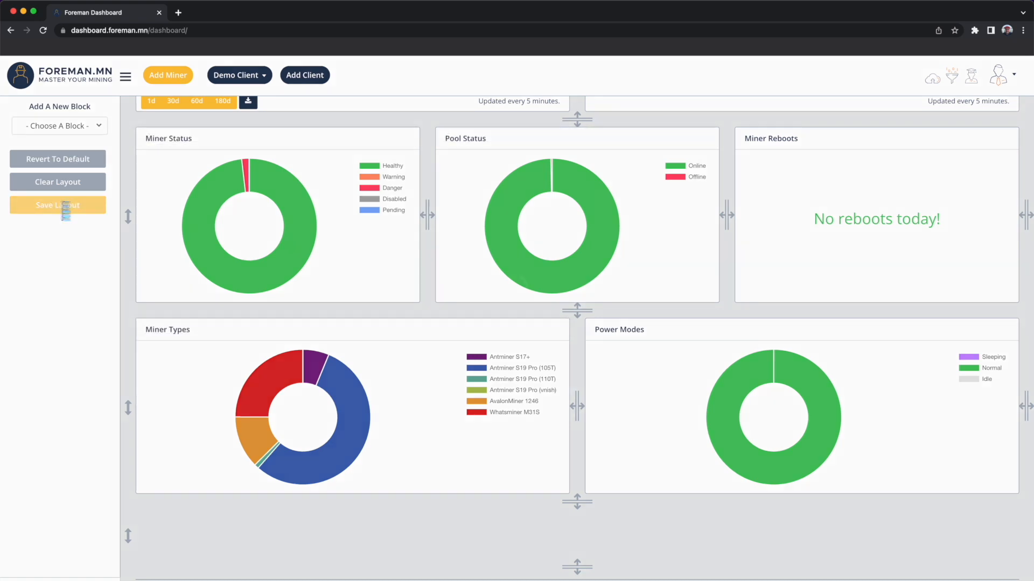
{"action": "left_click", "coordinate": [58, 205]}
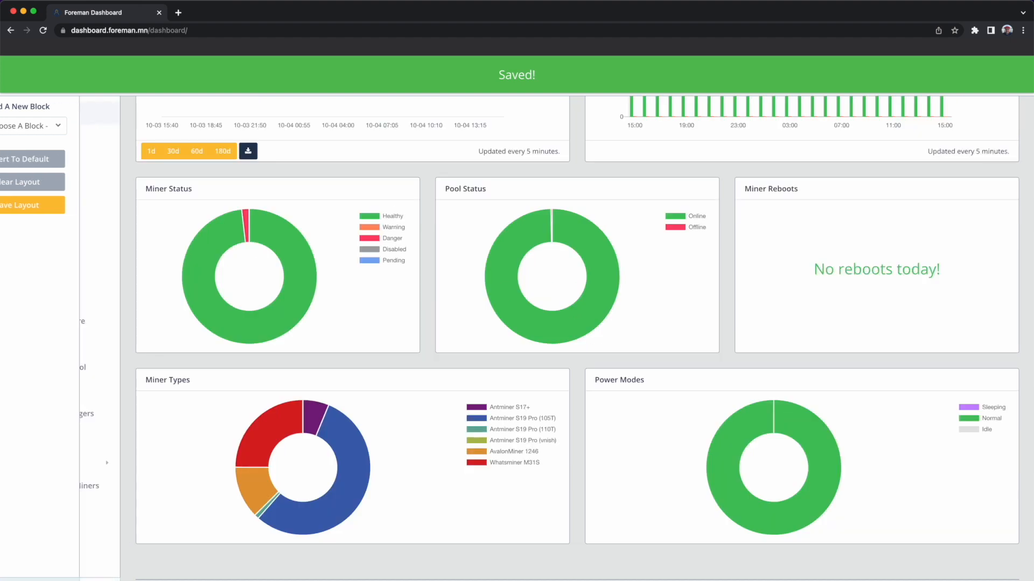